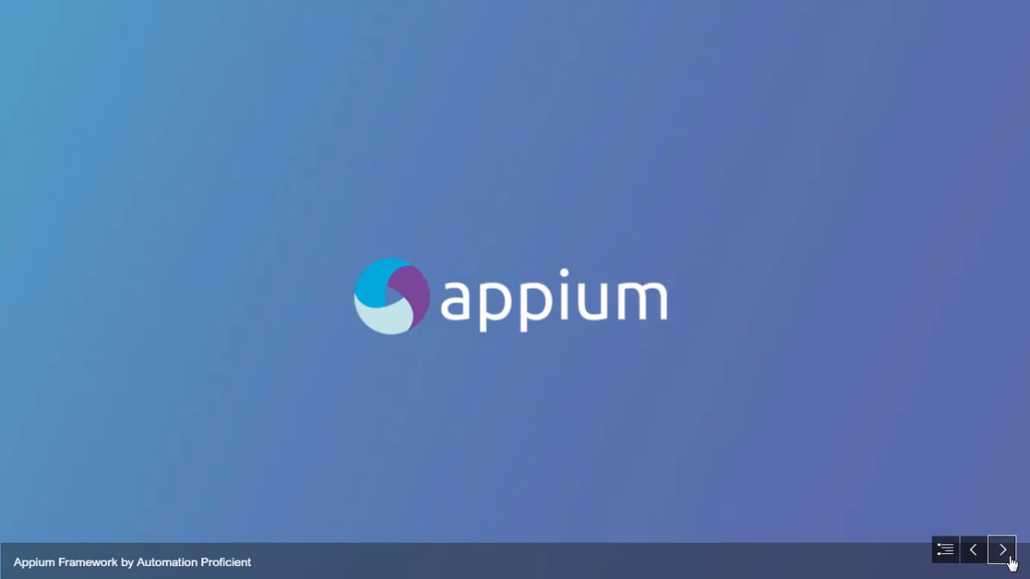
Advance from the Appium title slide to the 'What is Framework?' slide.
click(1002, 550)
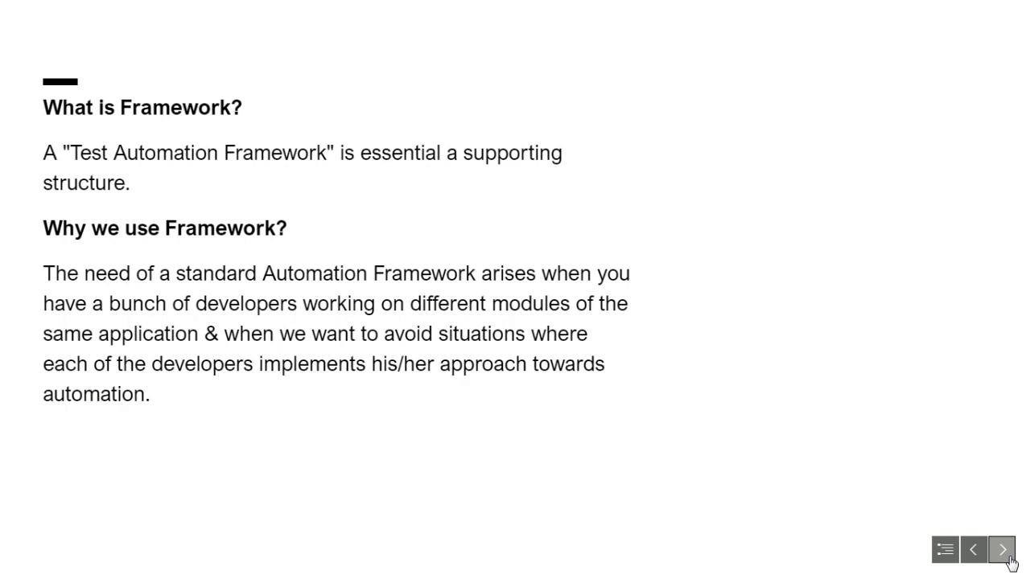
Advance past the framework definitions to the five automation framework types.
click(1002, 550)
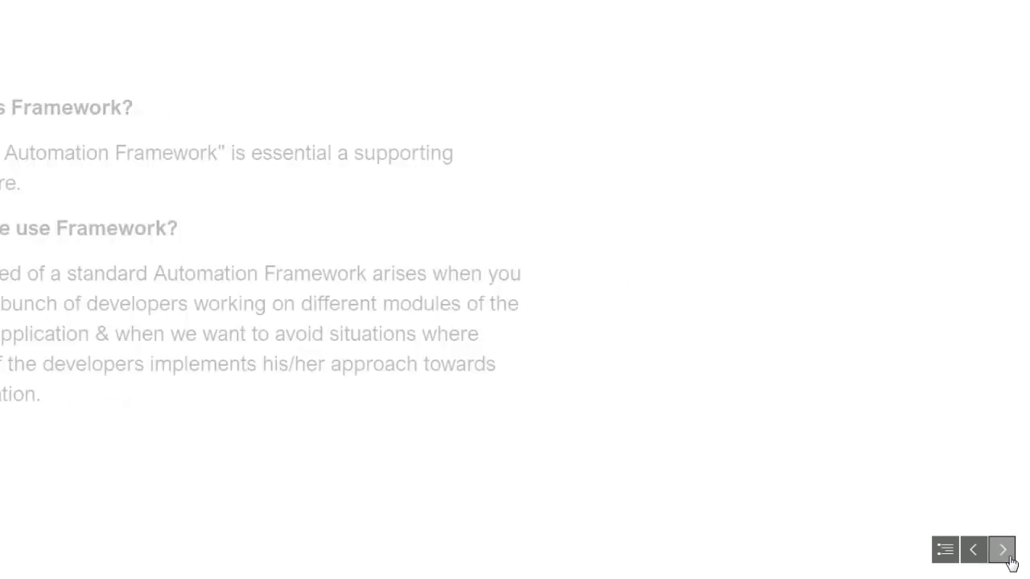
click(1002, 550)
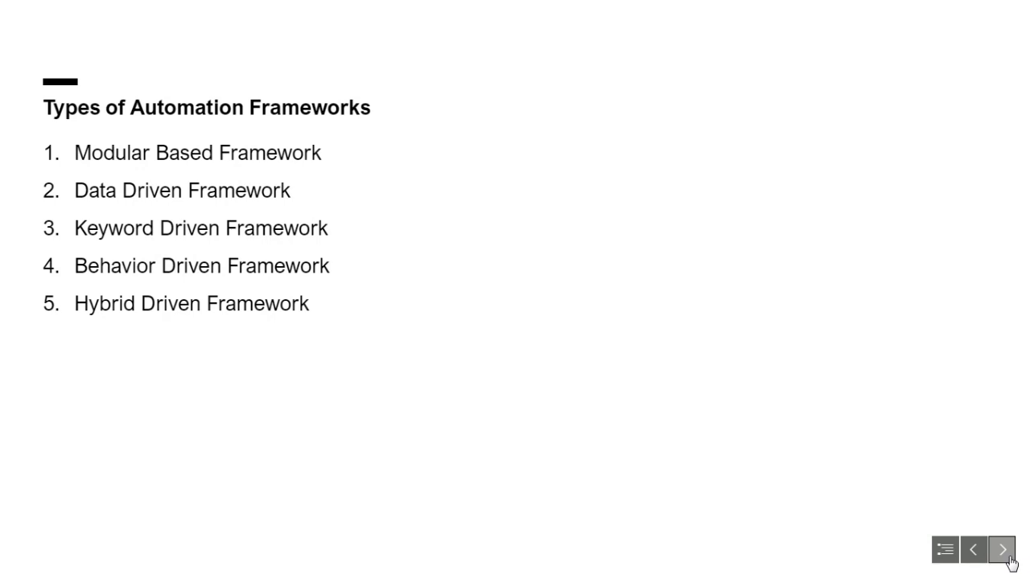
Step through 'What we gonna do' and the five covered scenarios to 'What we will be using'.
click(1001, 550)
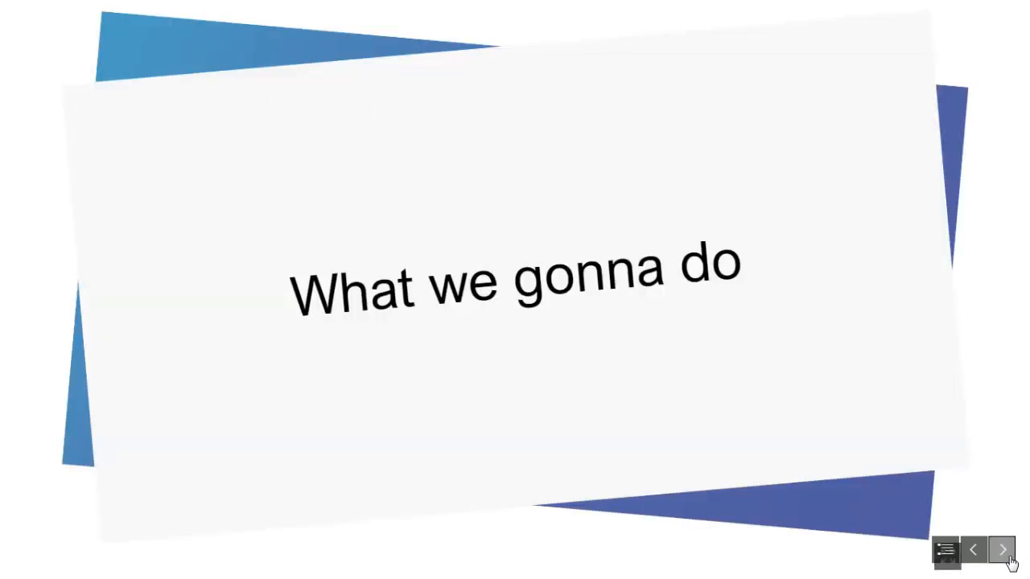
click(1002, 549)
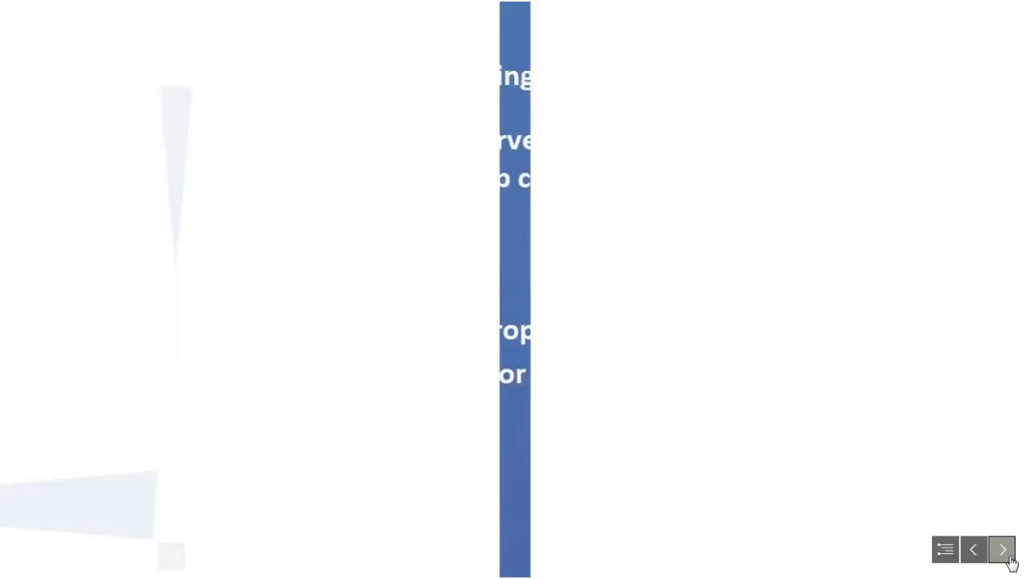
click(1002, 550)
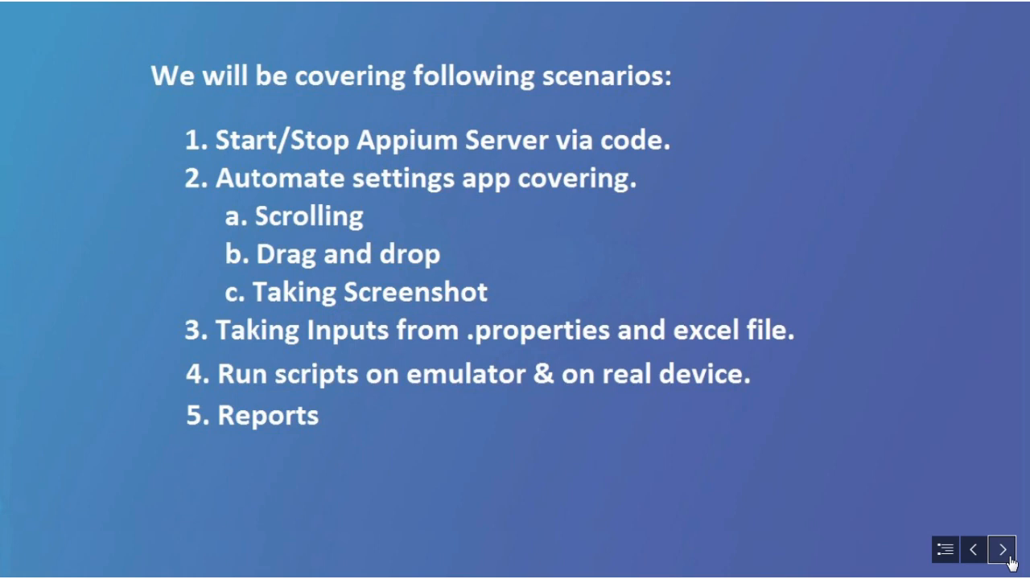
click(1002, 549)
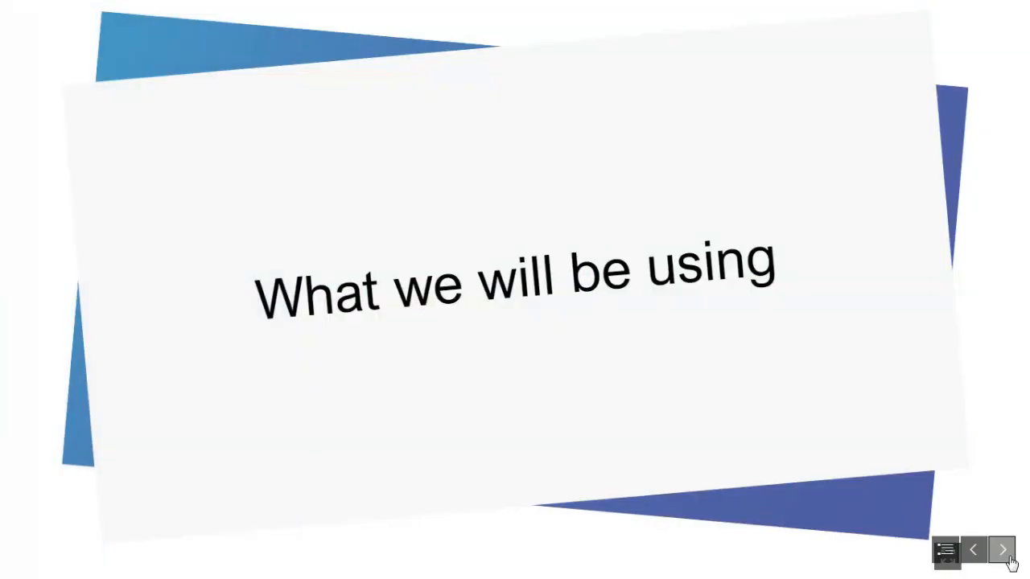
View the nine-tool list, then advance to the 'LET'S BEGIN' card.
click(1003, 549)
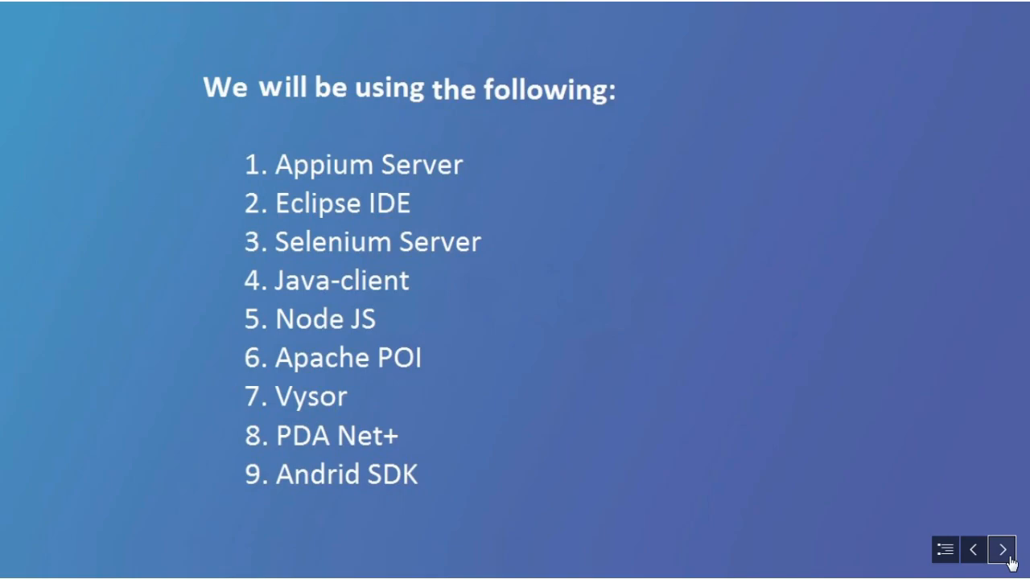
click(1001, 550)
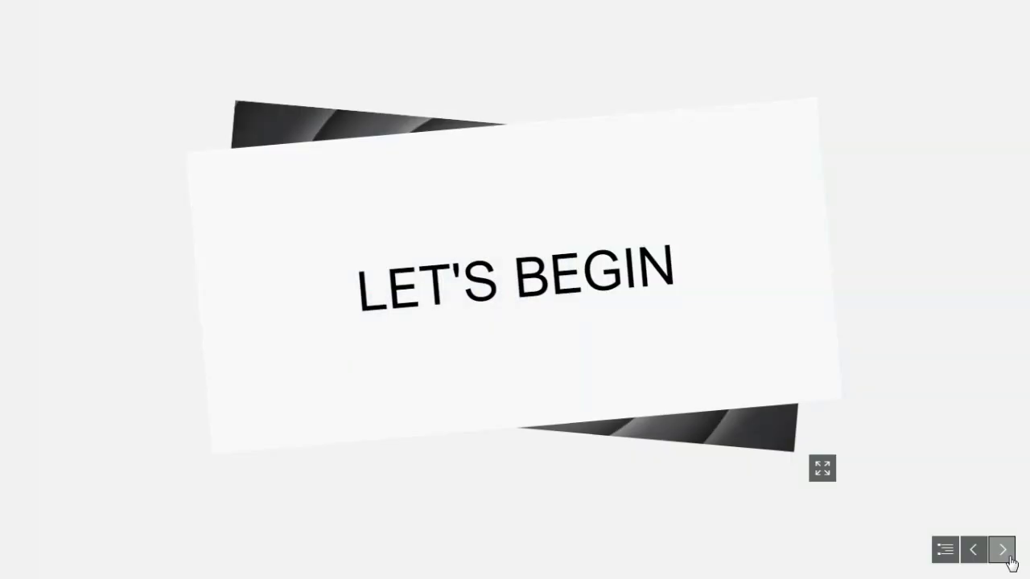